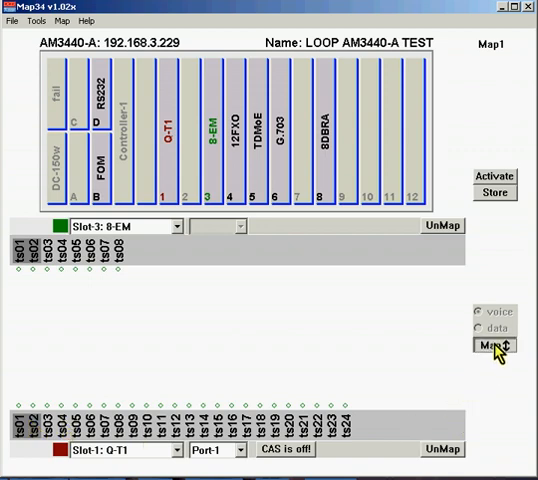
- Map the slot-3 8-EM card's channels onto the first T1 time slots
click(498, 348)
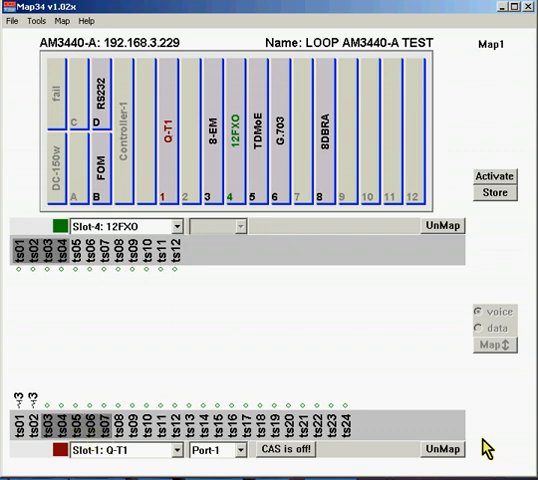
mouse_move(492, 370)
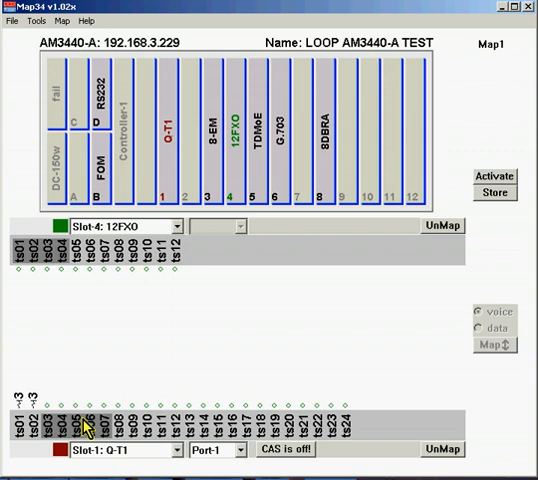
- Map the slot-4 12FXO card's channels onto the next free T1 time slots
click(48, 428)
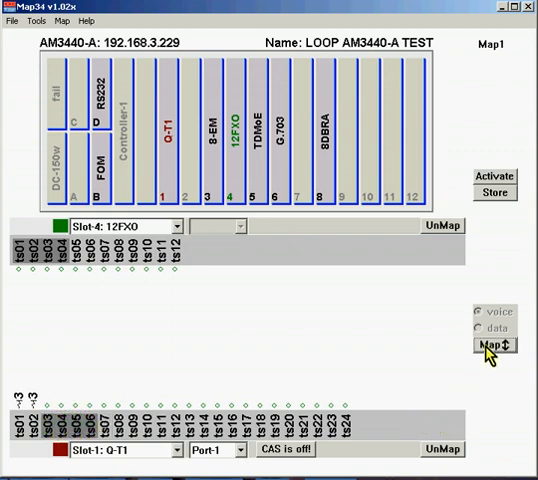
click(494, 346)
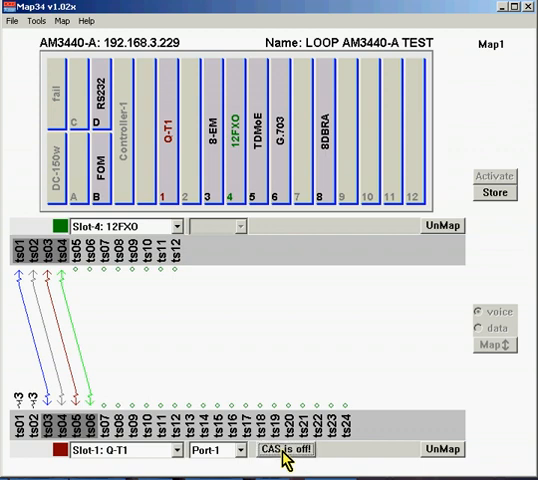
- Switch CAS on for the slot-1 G-T1 link
click(286, 450)
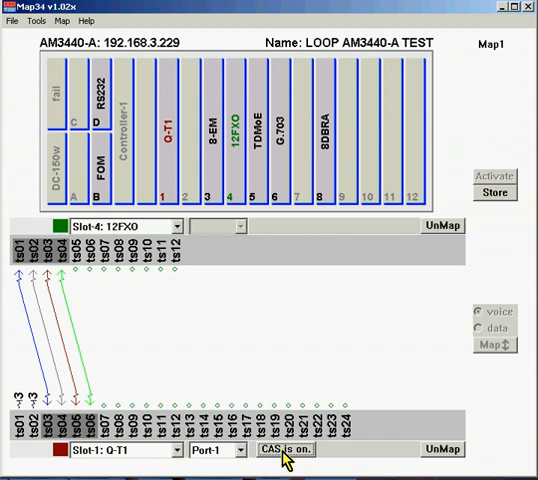
mouse_move(96, 176)
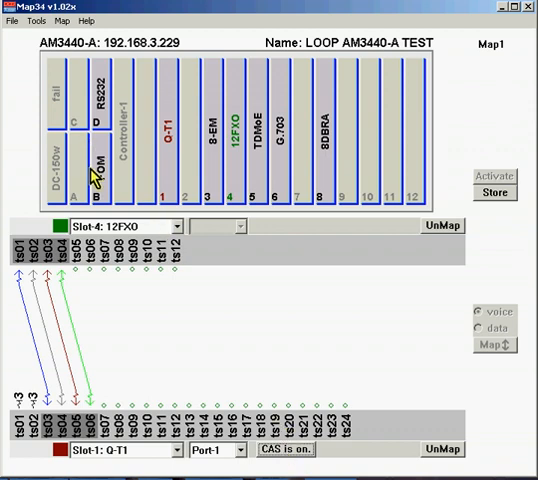